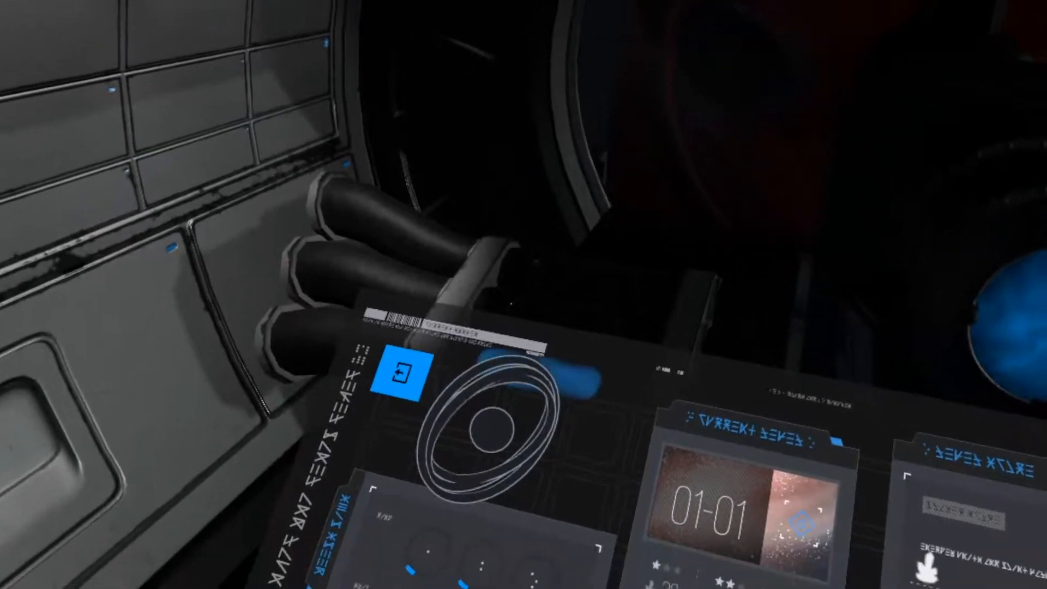
mouse_move(523, 295)
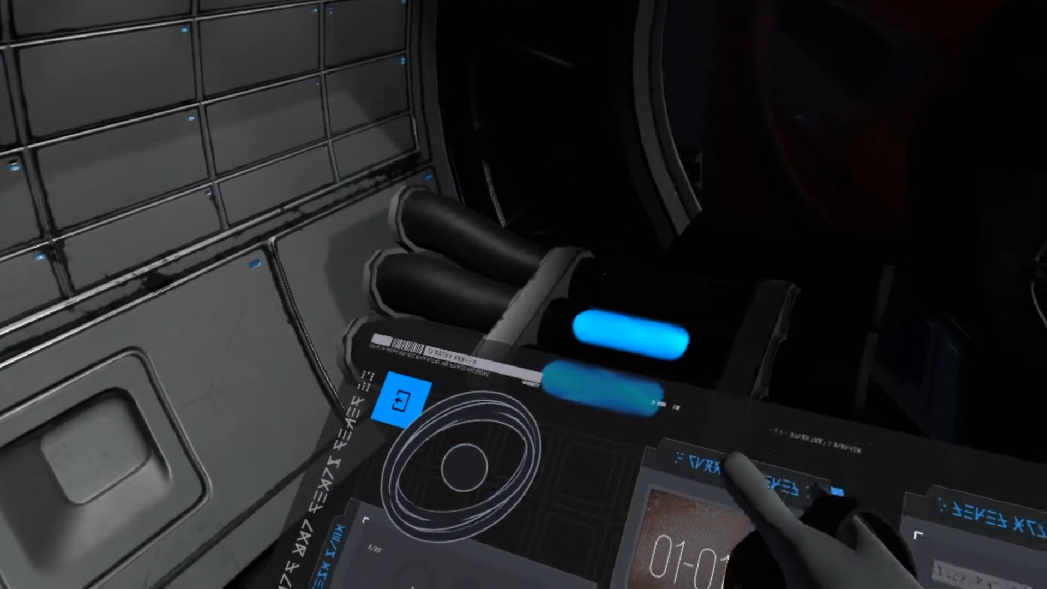